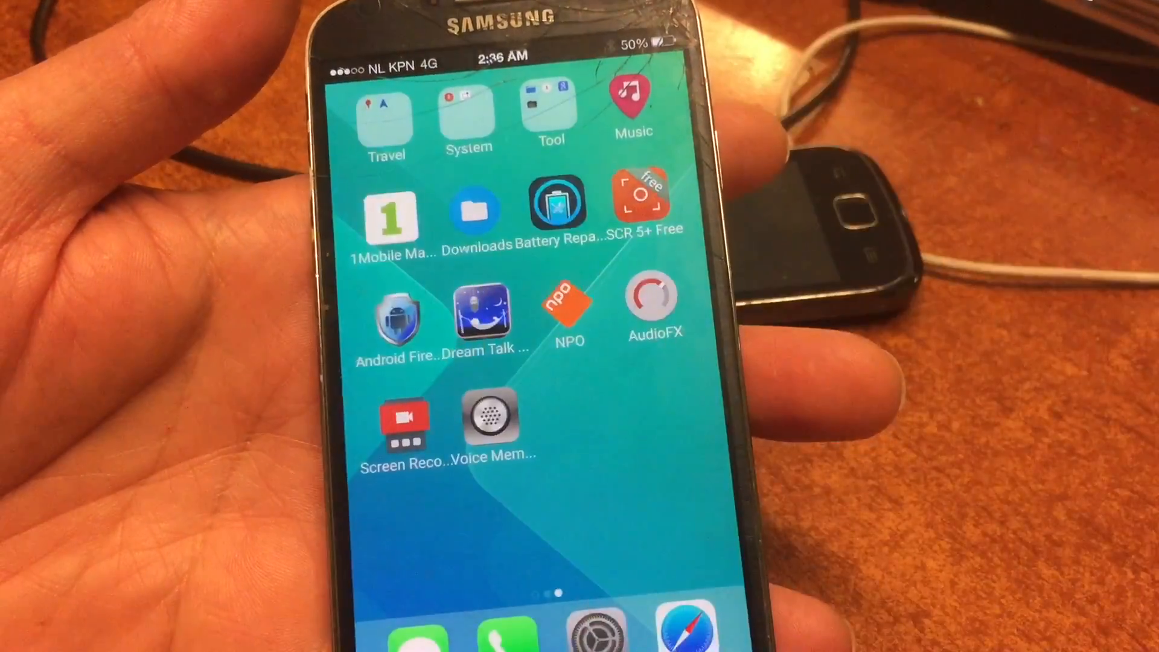
left_click(393, 218)
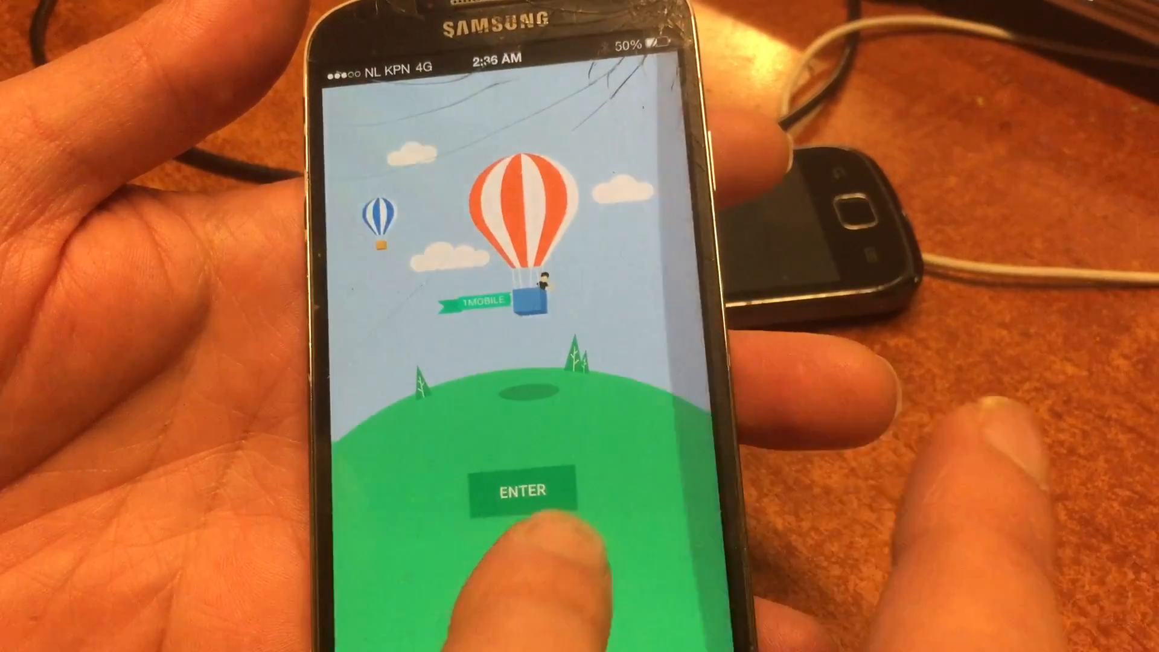
left_click(521, 490)
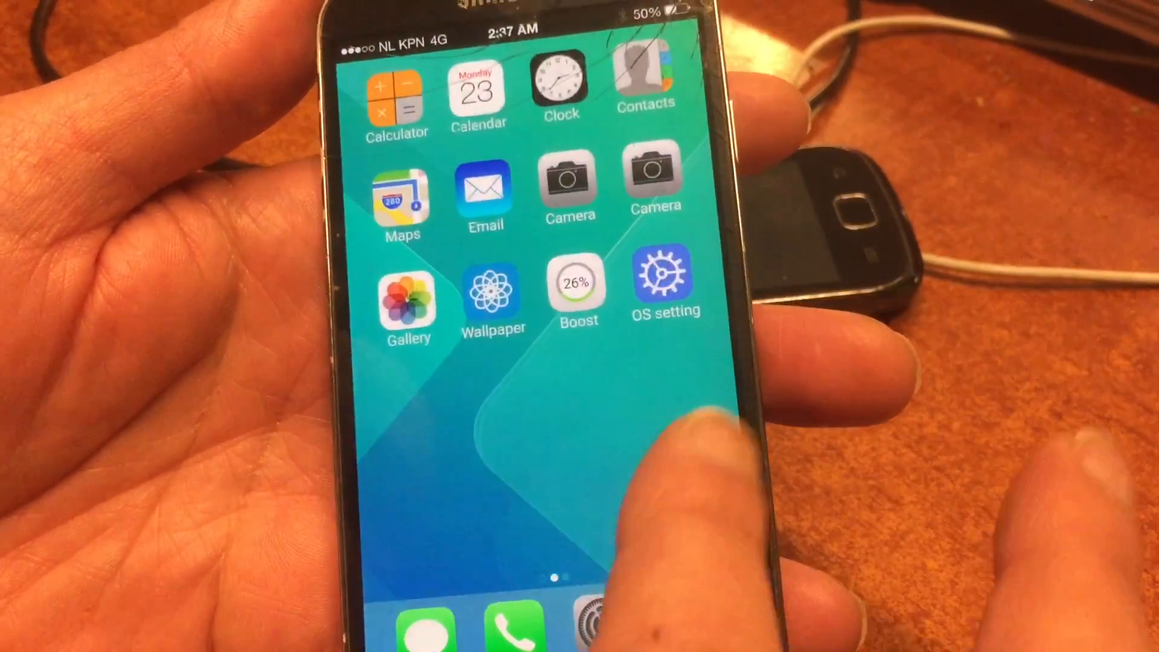
scroll("left", 3)
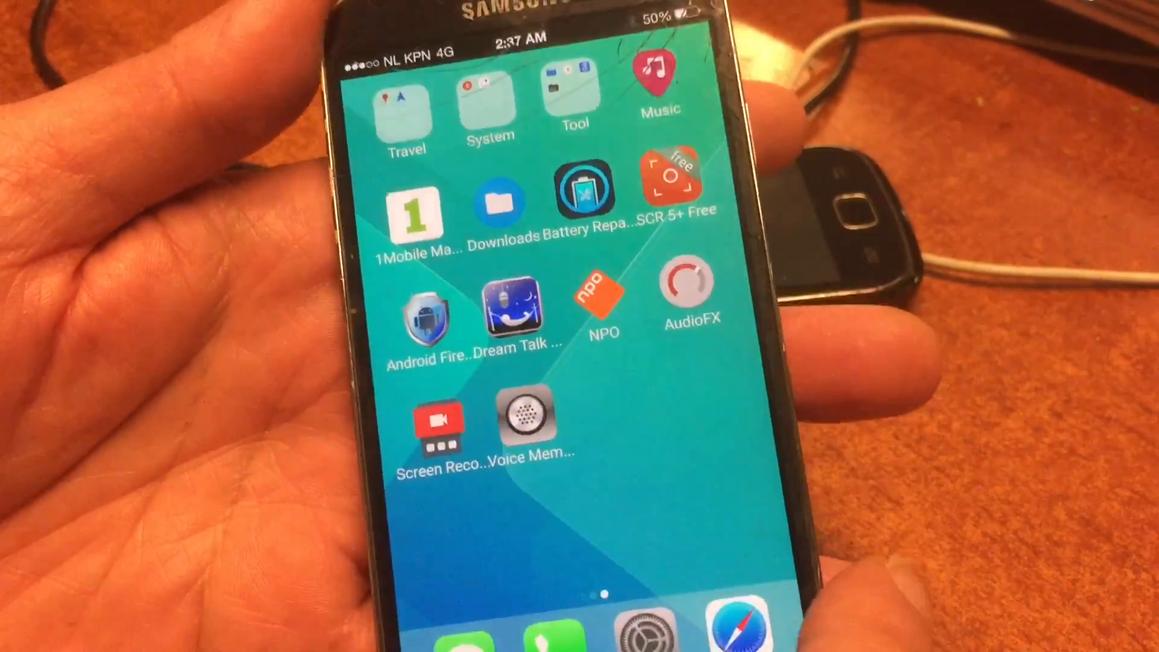